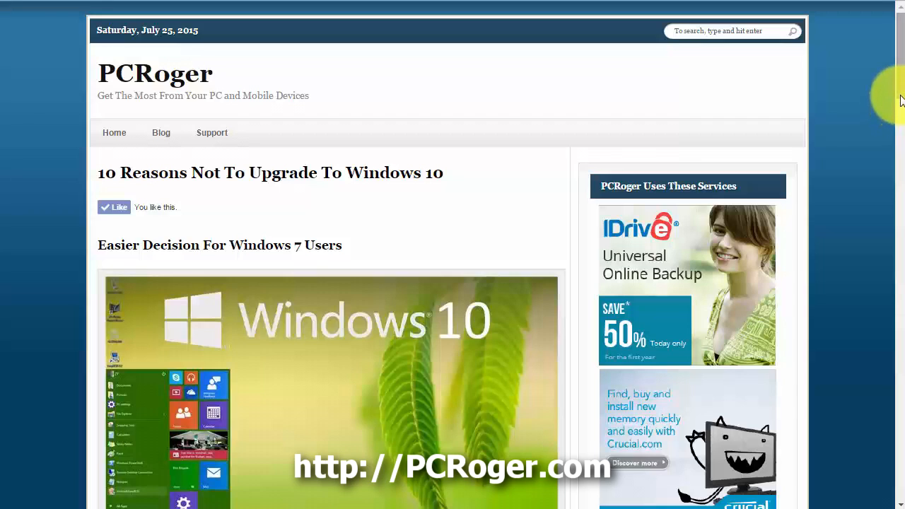
mouse_move(901, 100)
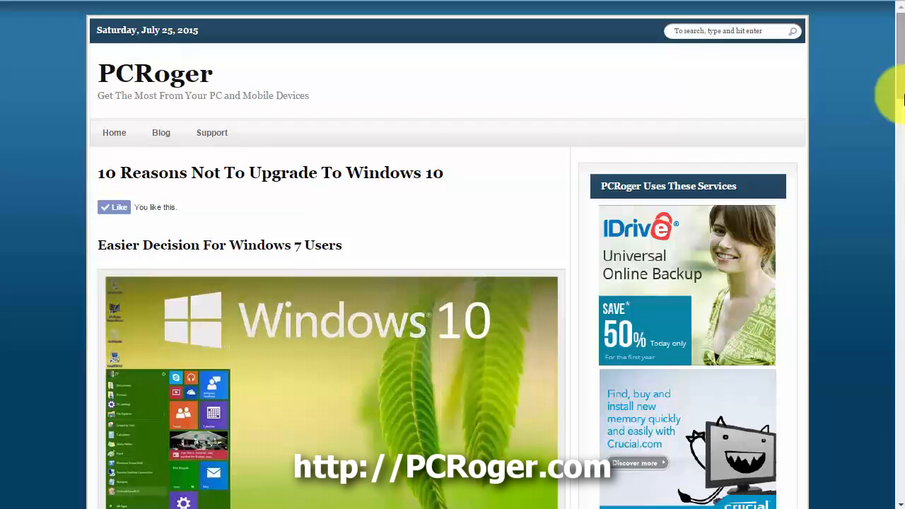
mouse_move(898, 96)
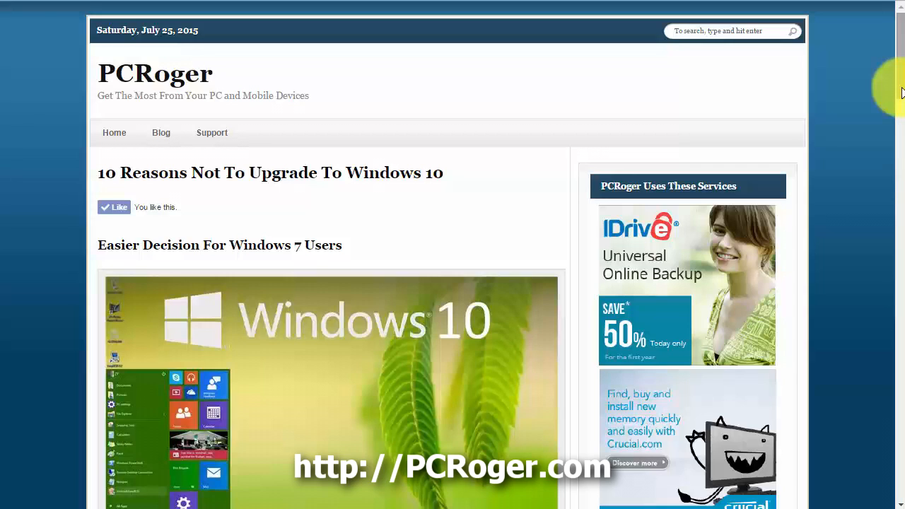
mouse_move(903, 93)
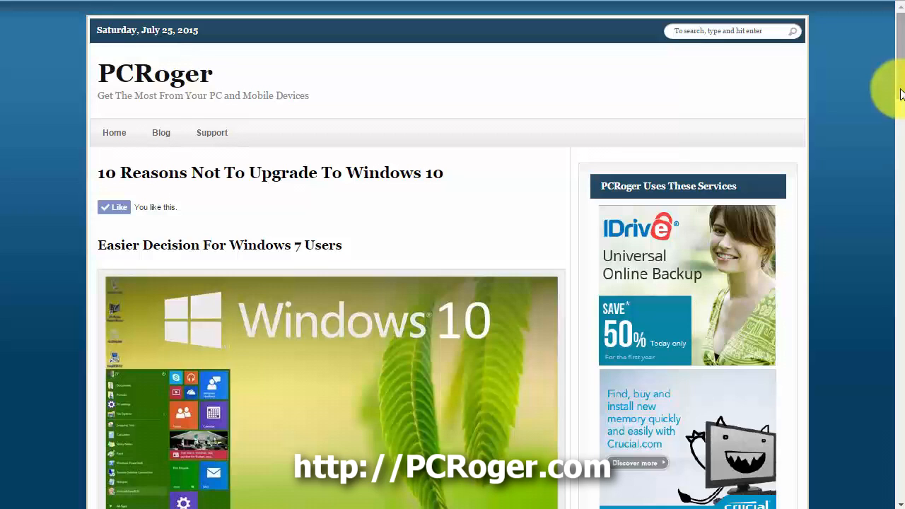
scroll("up", 3)
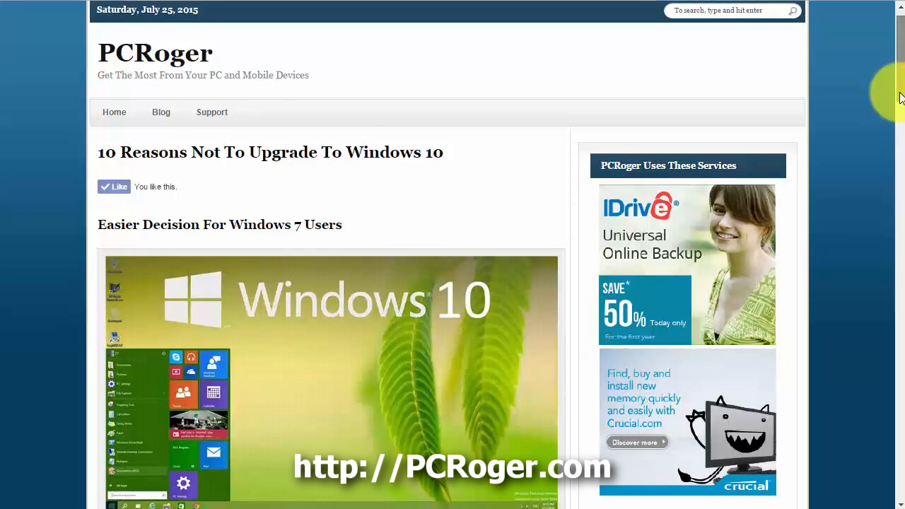
scroll("down", 3)
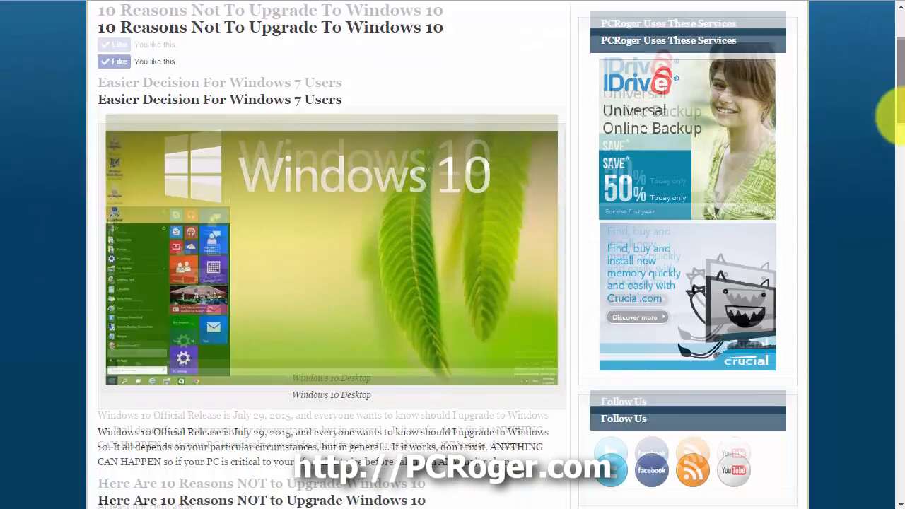
scroll("down", 3)
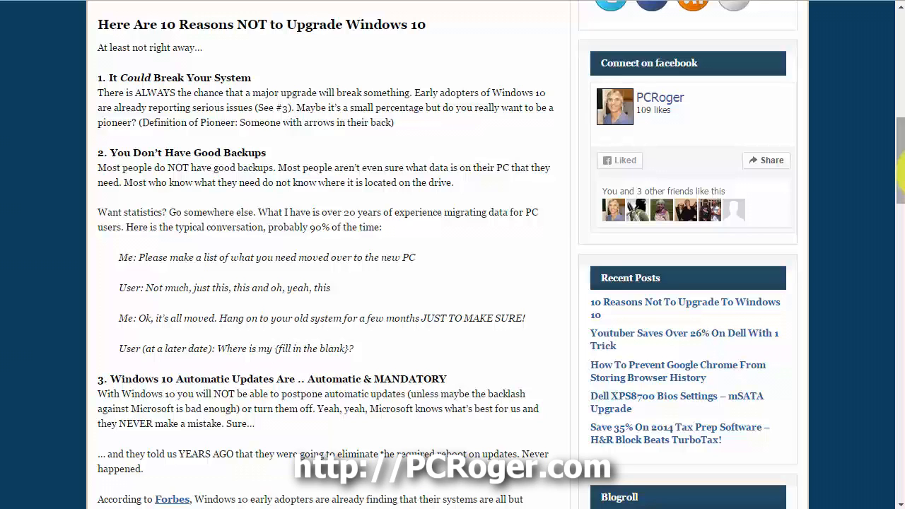
mouse_move(220, 145)
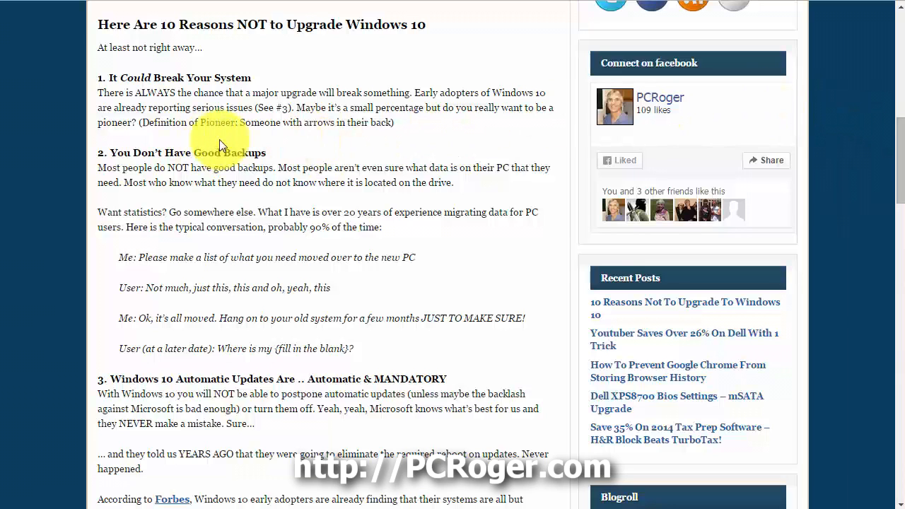
mouse_move(233, 144)
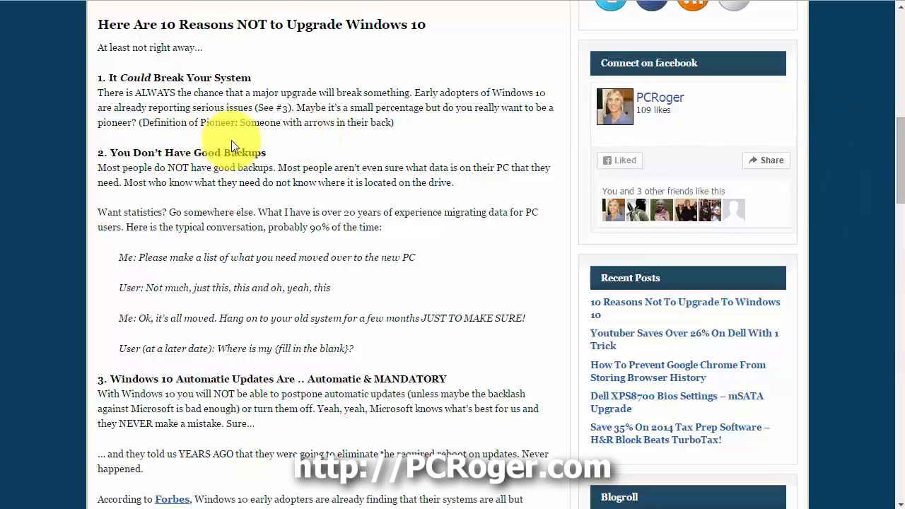
mouse_move(444, 161)
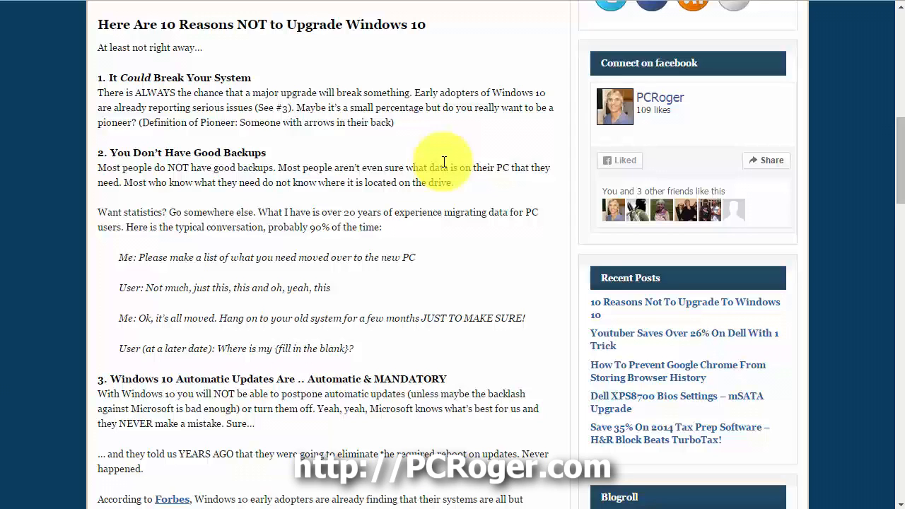
mouse_move(444, 153)
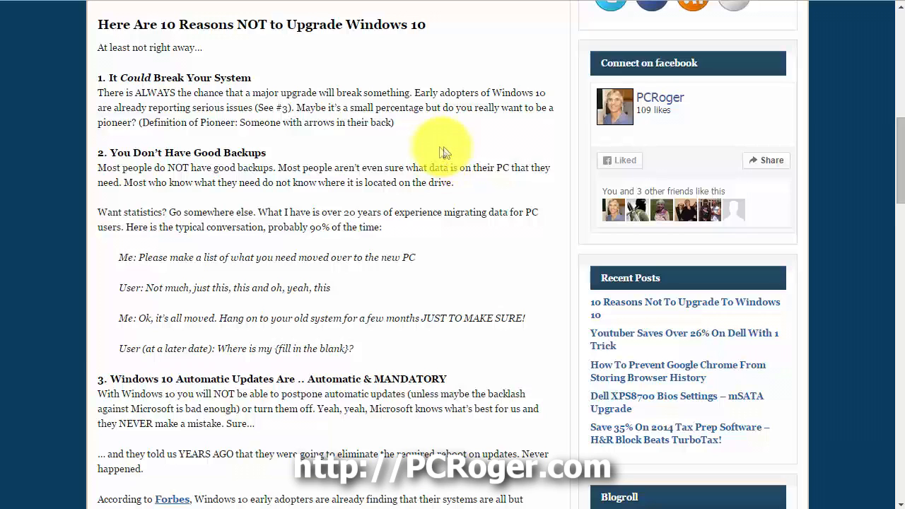
mouse_move(223, 139)
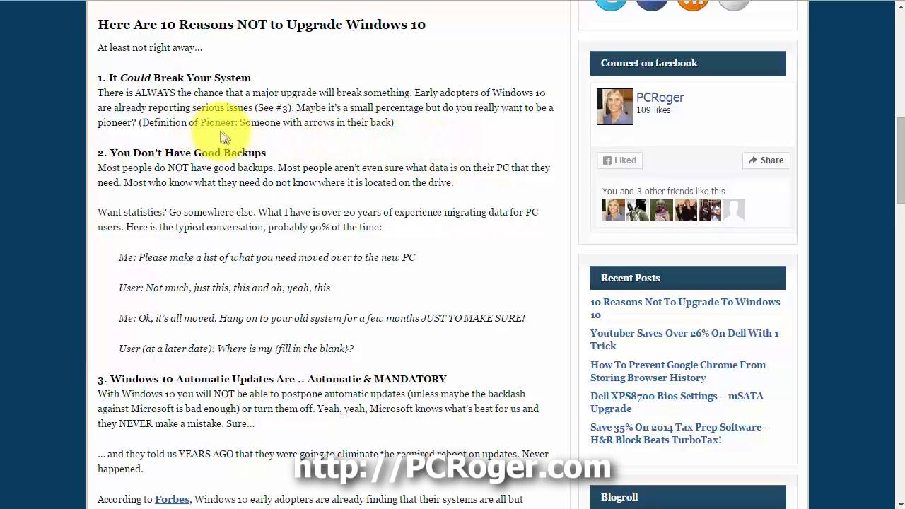
mouse_move(237, 140)
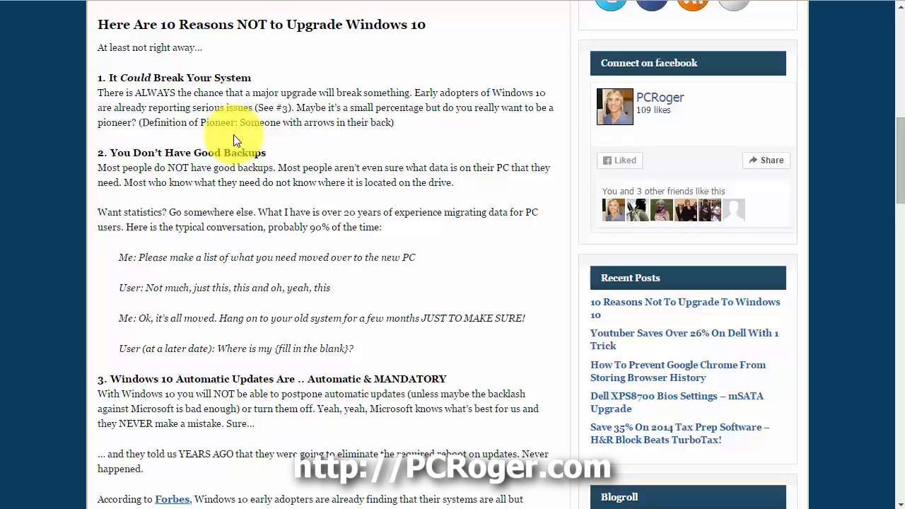
mouse_move(481, 135)
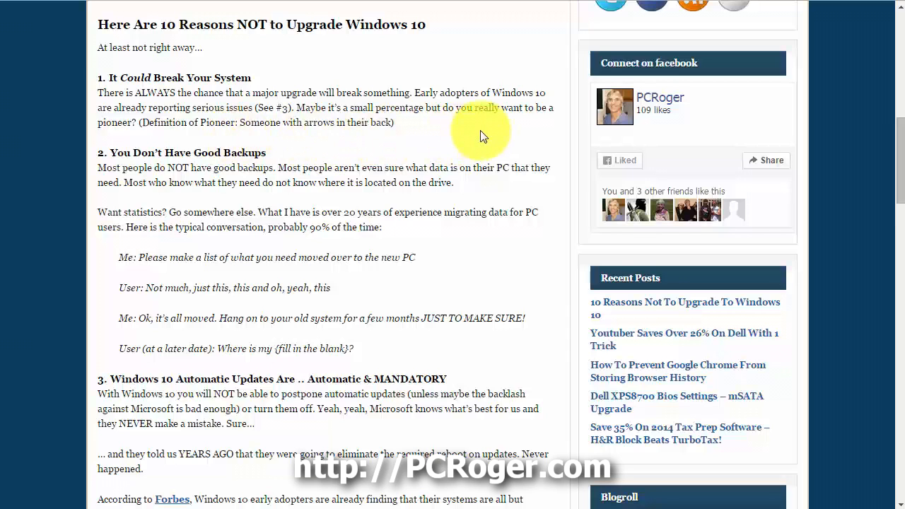
mouse_move(331, 209)
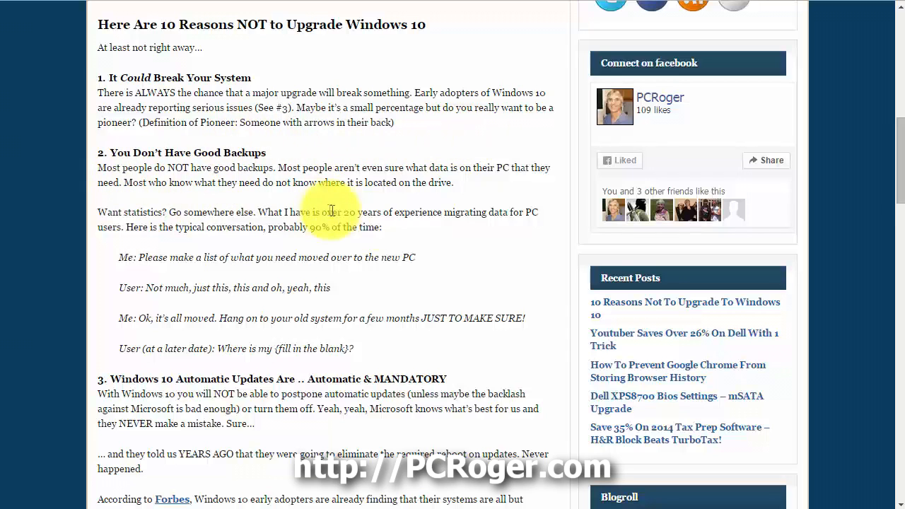
mouse_move(472, 234)
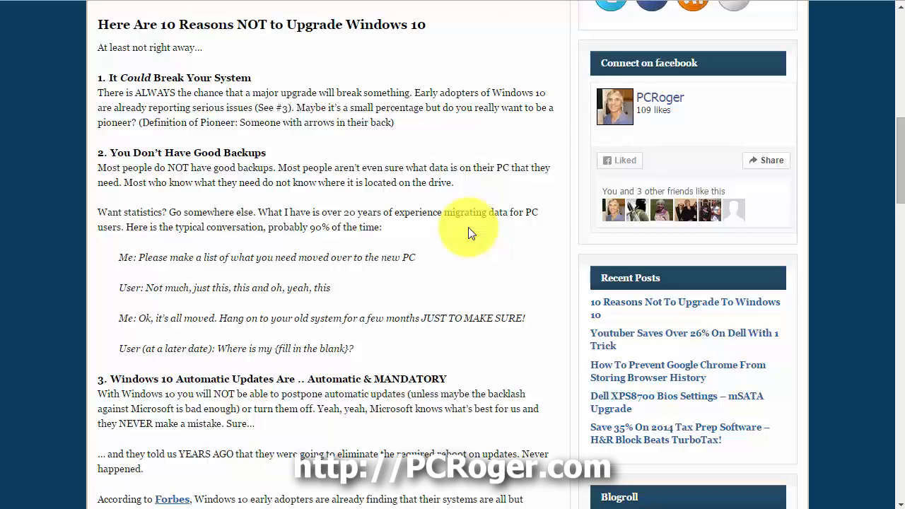
mouse_move(481, 248)
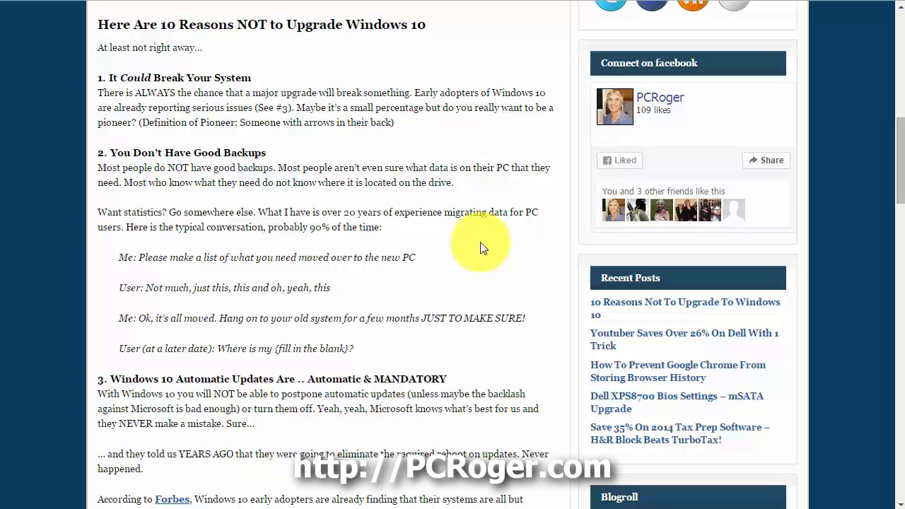
mouse_move(512, 266)
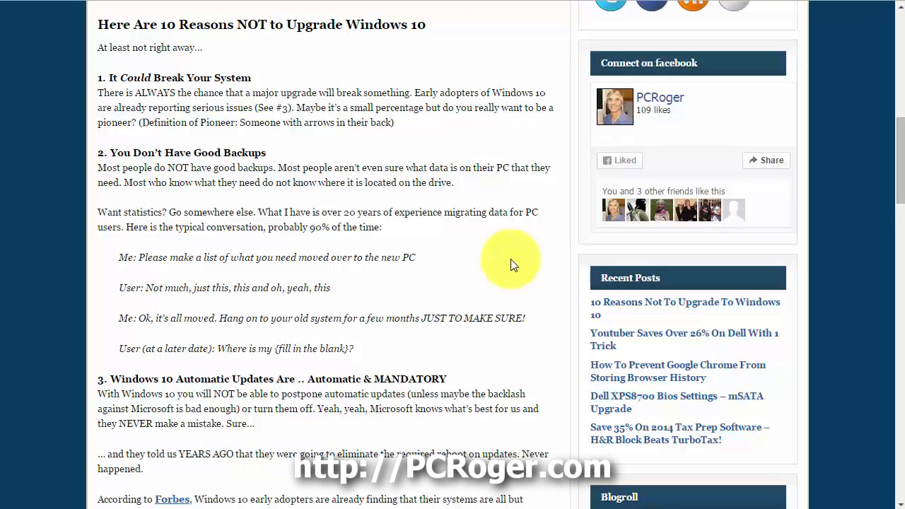
mouse_move(863, 210)
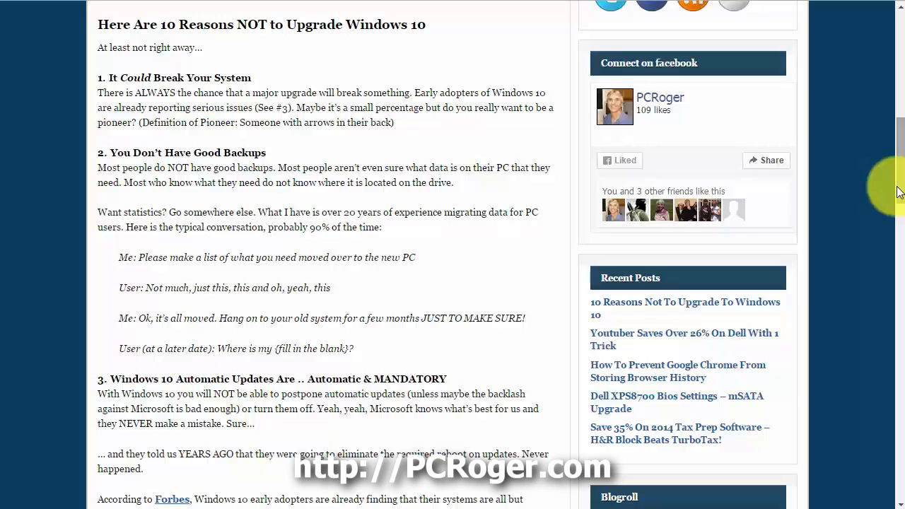
scroll("down", 3)
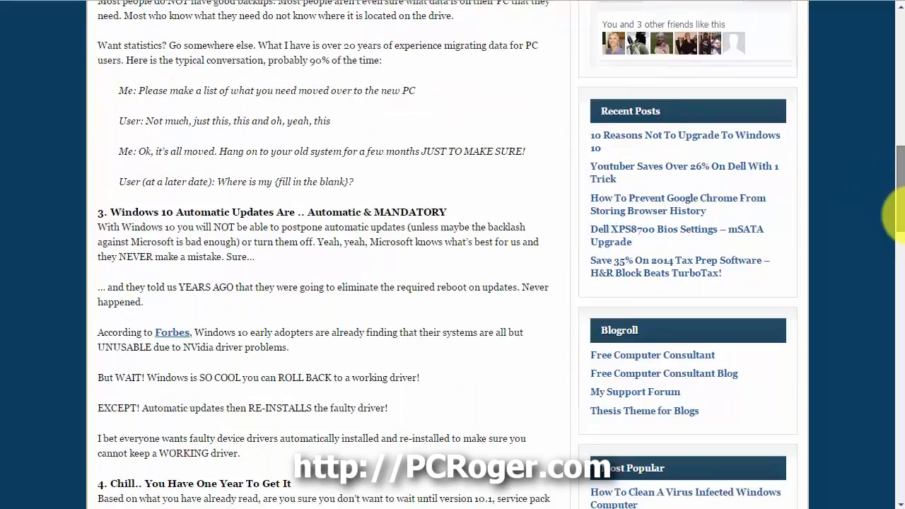
scroll("down", 3)
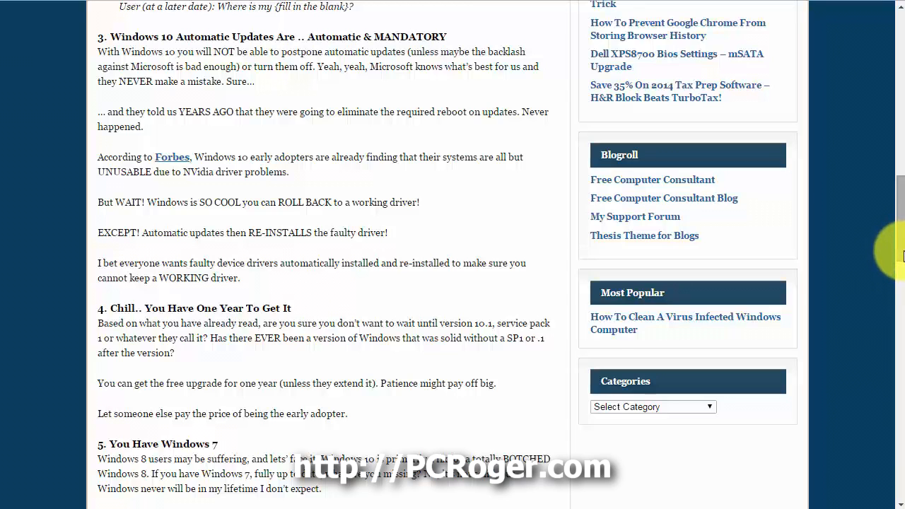
mouse_move(898, 257)
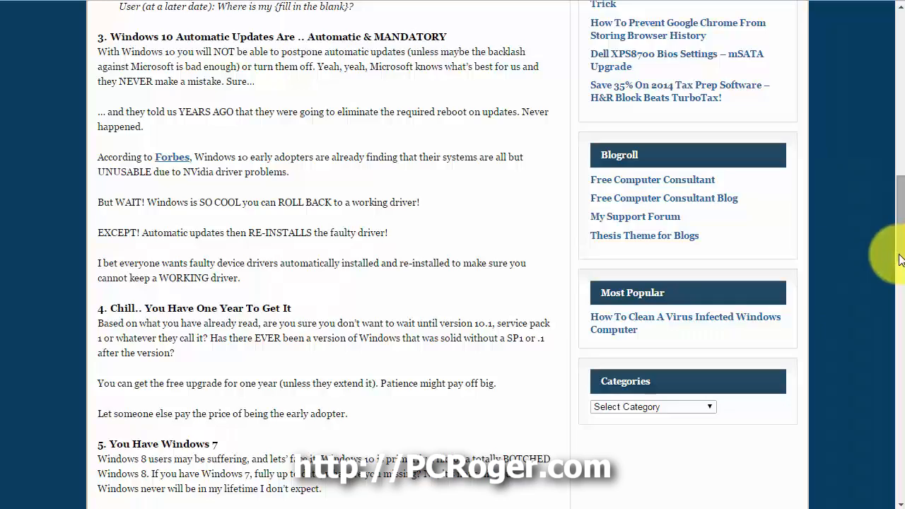
scroll("down", 3)
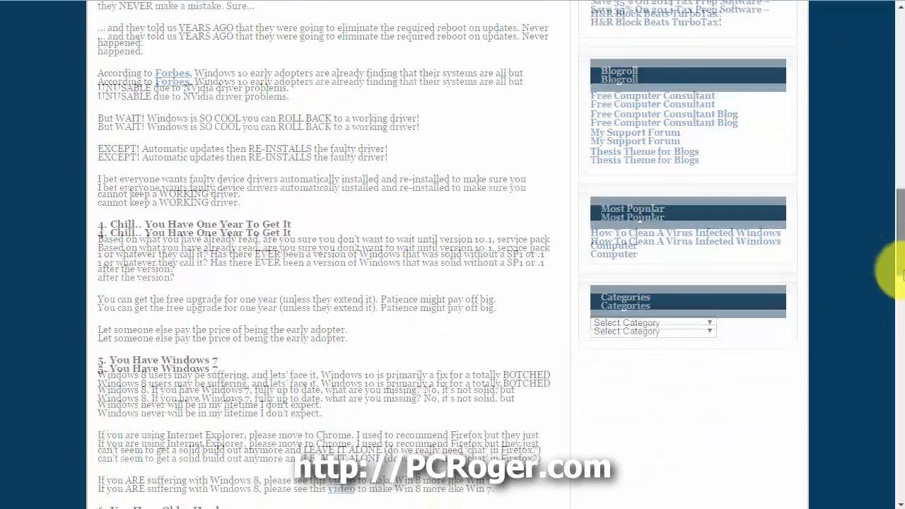
scroll("down", 3)
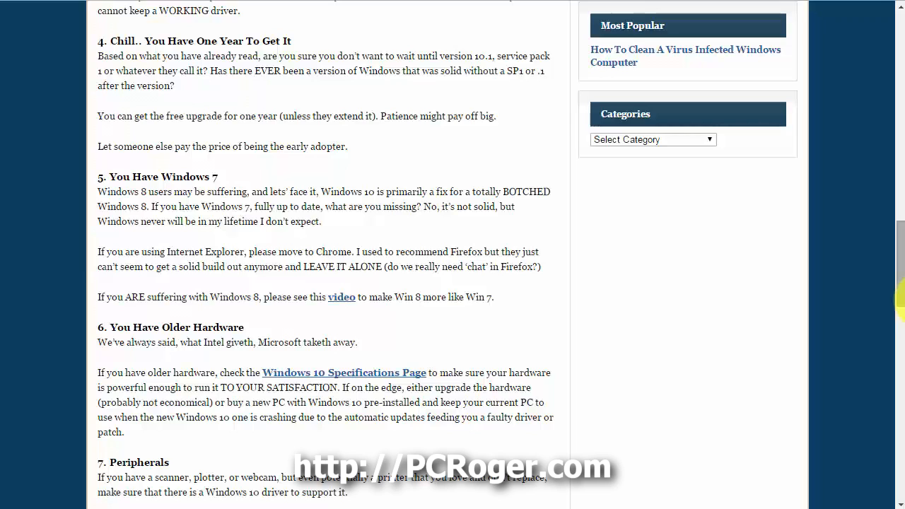
mouse_move(894, 297)
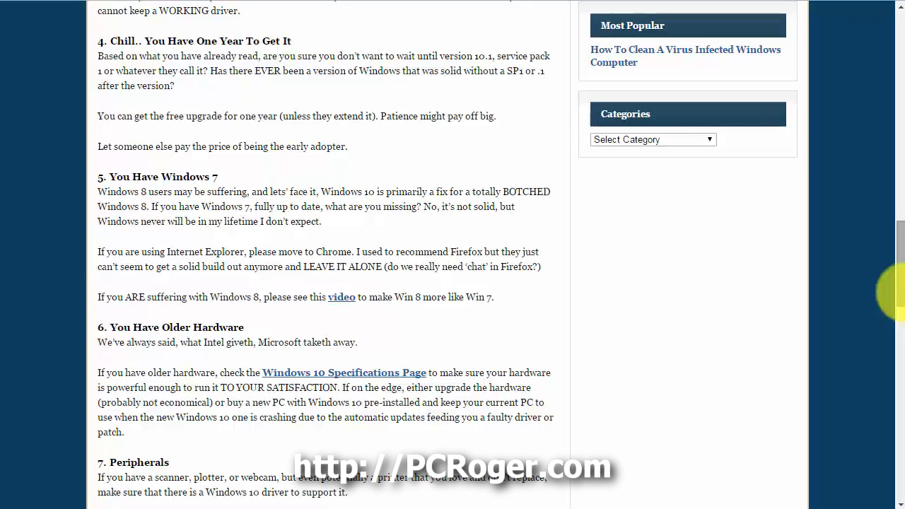
scroll("down", 3)
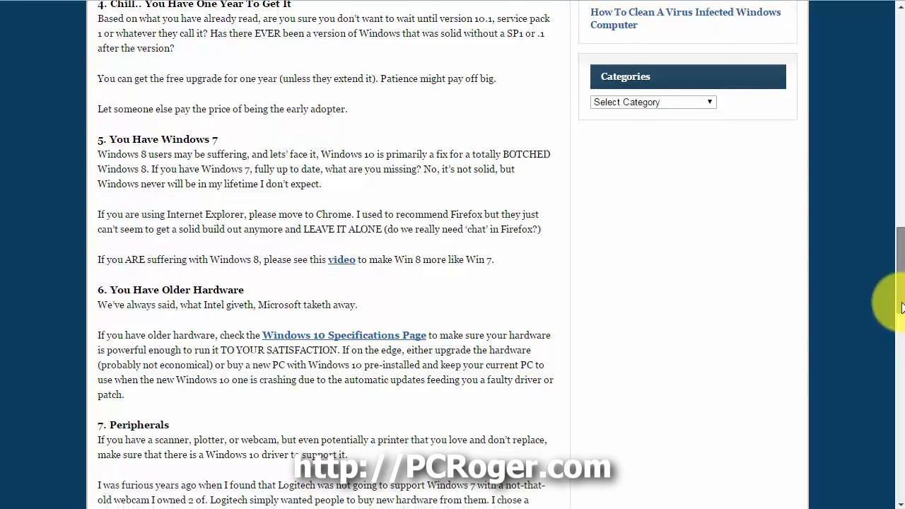
scroll("down", 3)
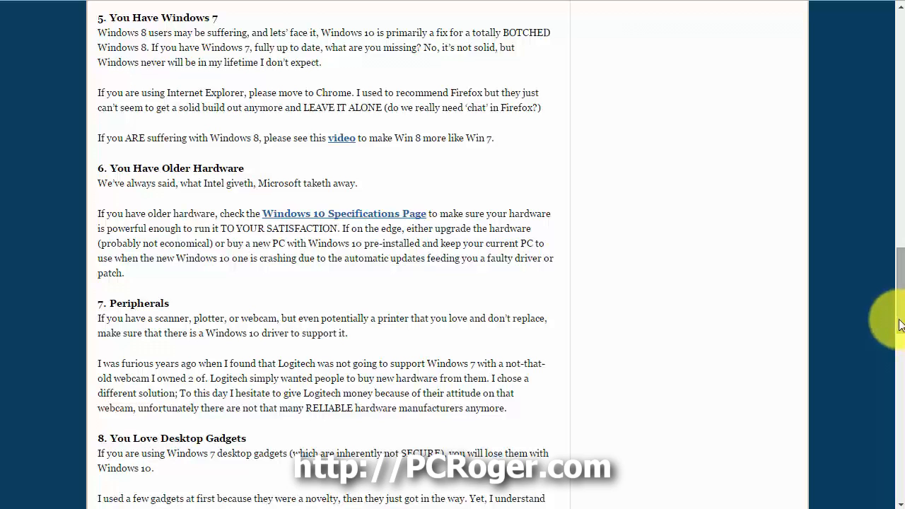
mouse_move(824, 275)
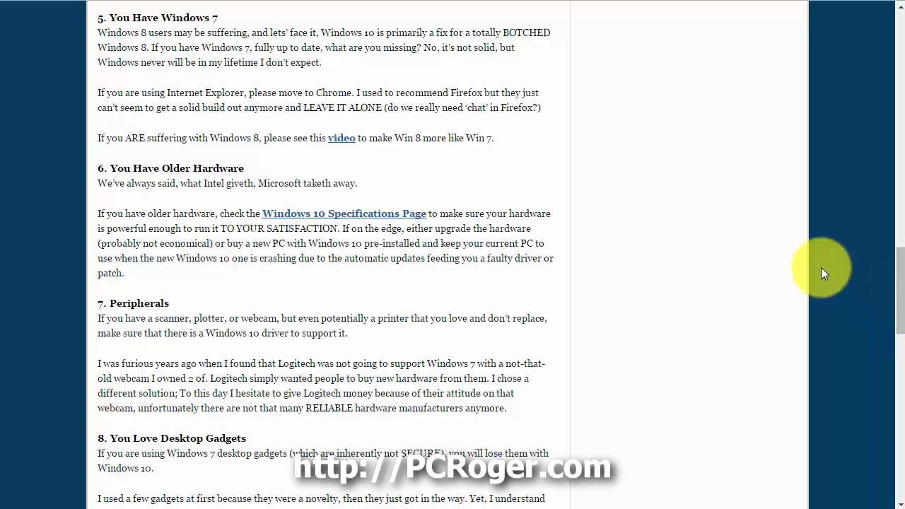
mouse_move(229, 141)
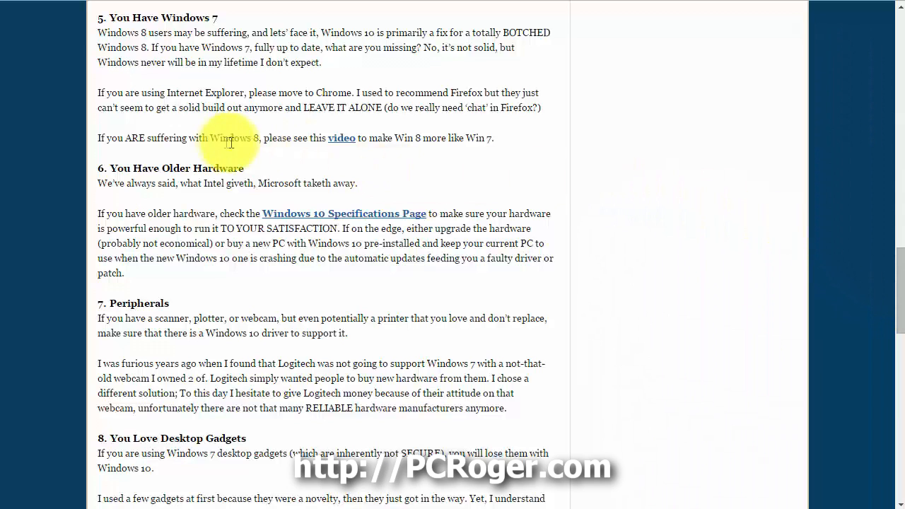
mouse_move(682, 198)
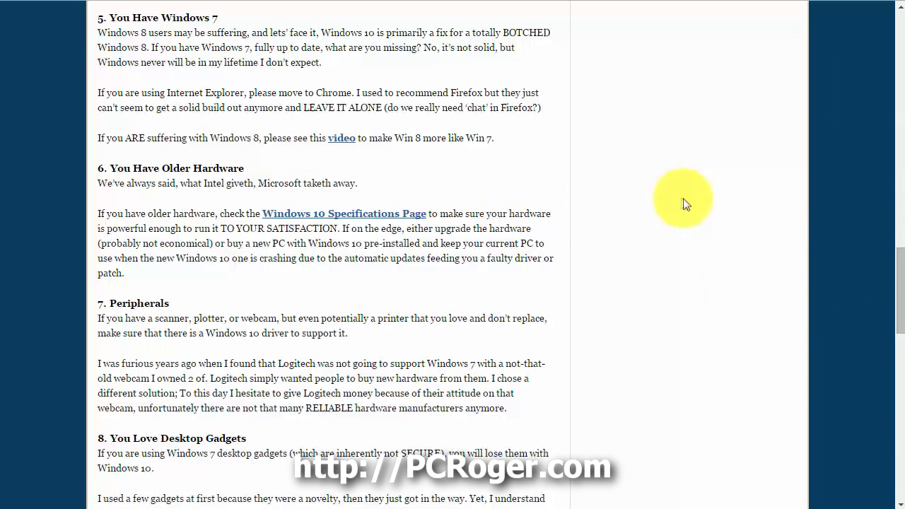
mouse_move(698, 205)
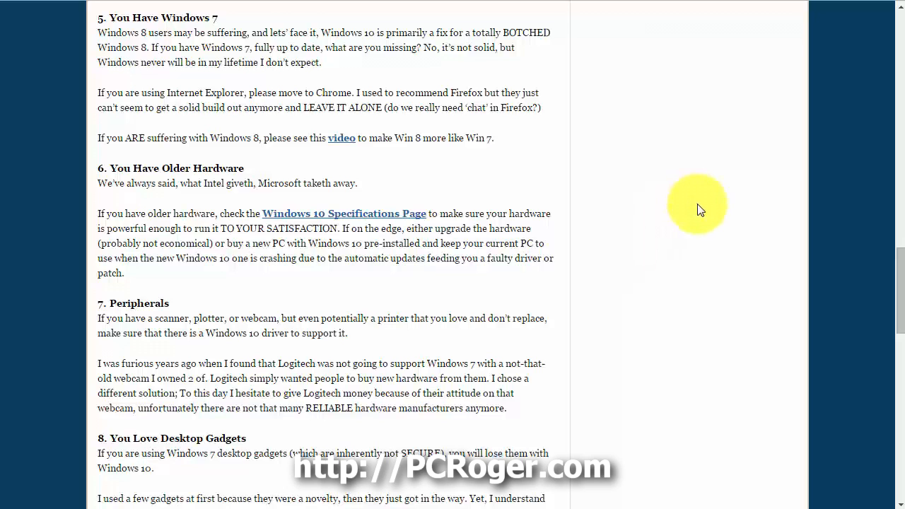
mouse_move(693, 210)
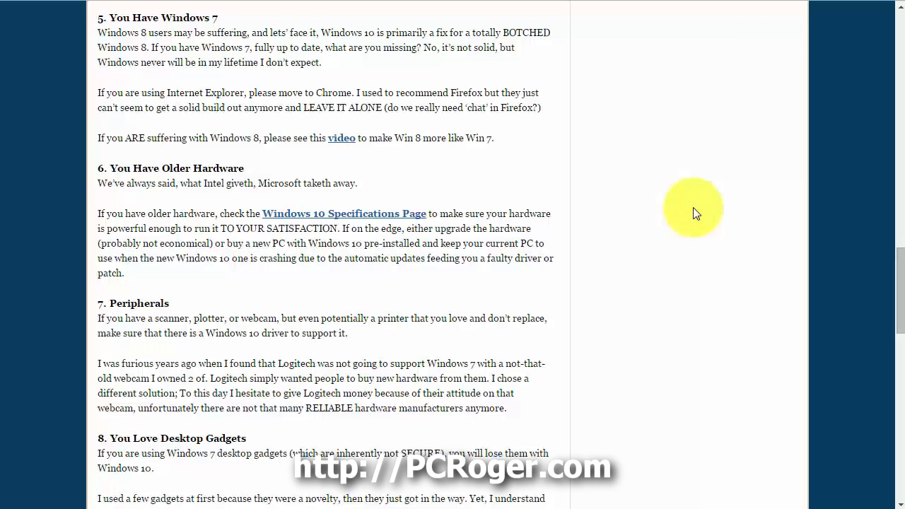
mouse_move(550, 198)
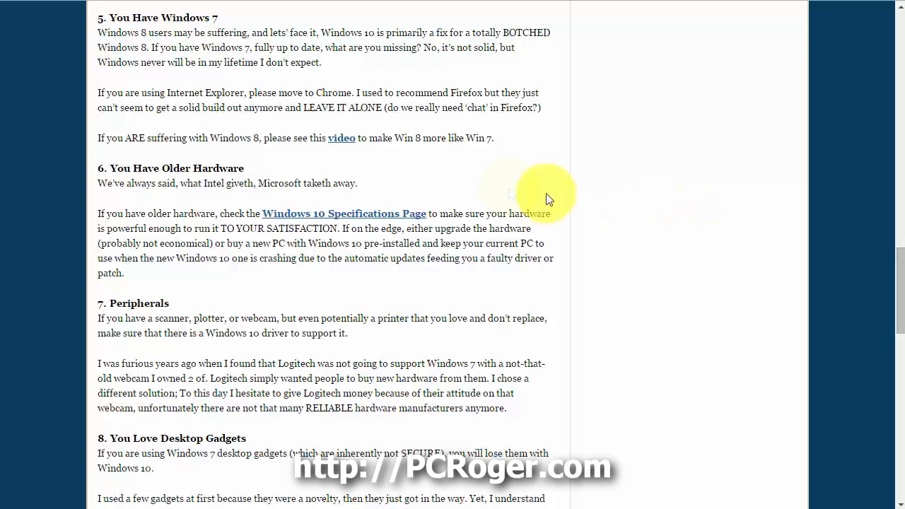
mouse_move(672, 215)
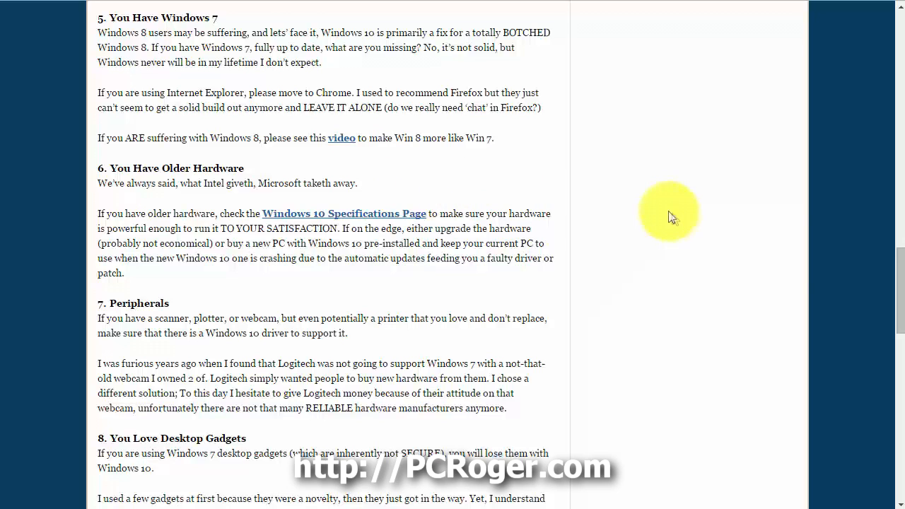
scroll("down", 3)
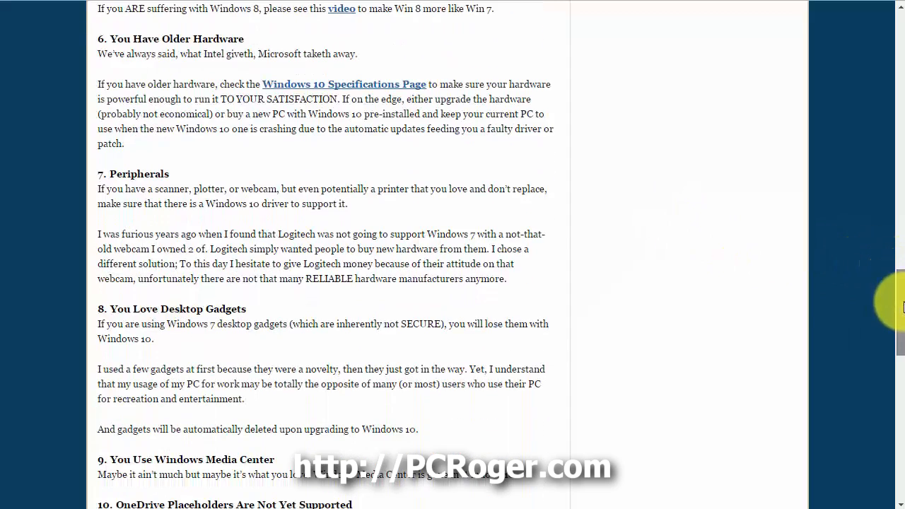
mouse_move(842, 304)
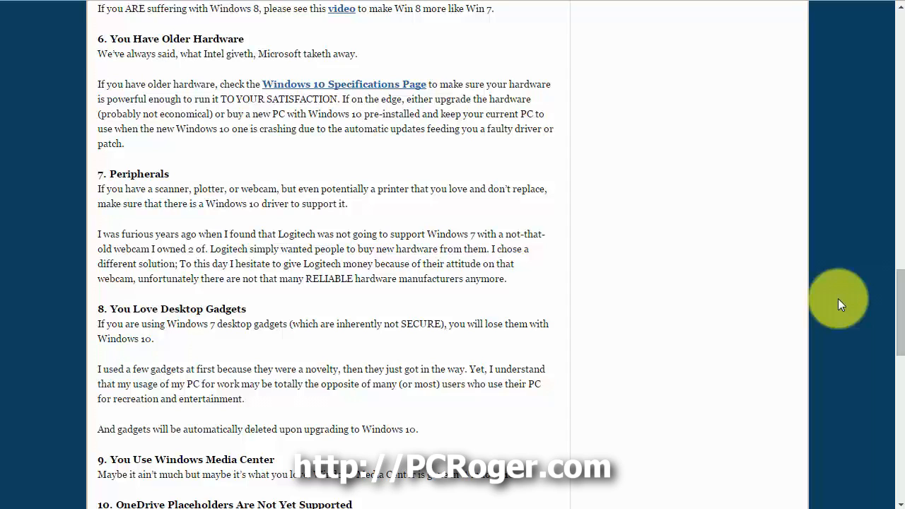
mouse_move(716, 224)
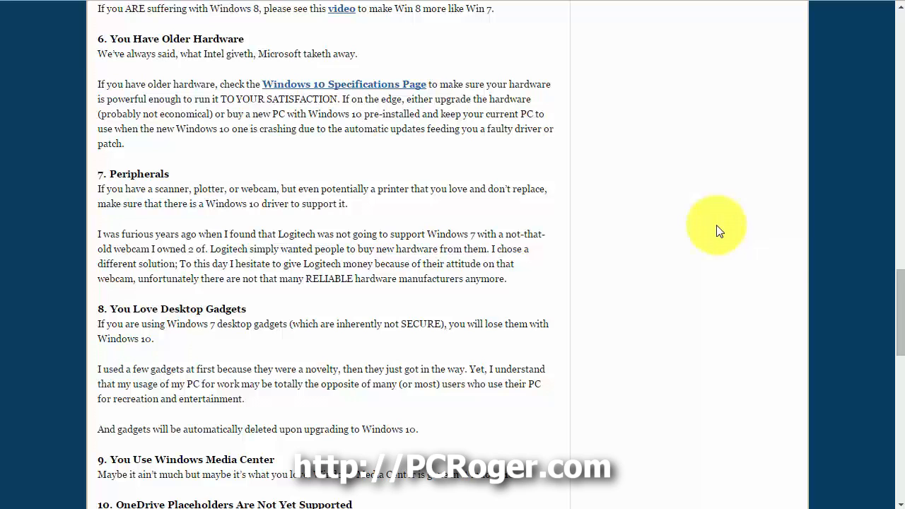
scroll("down", 3)
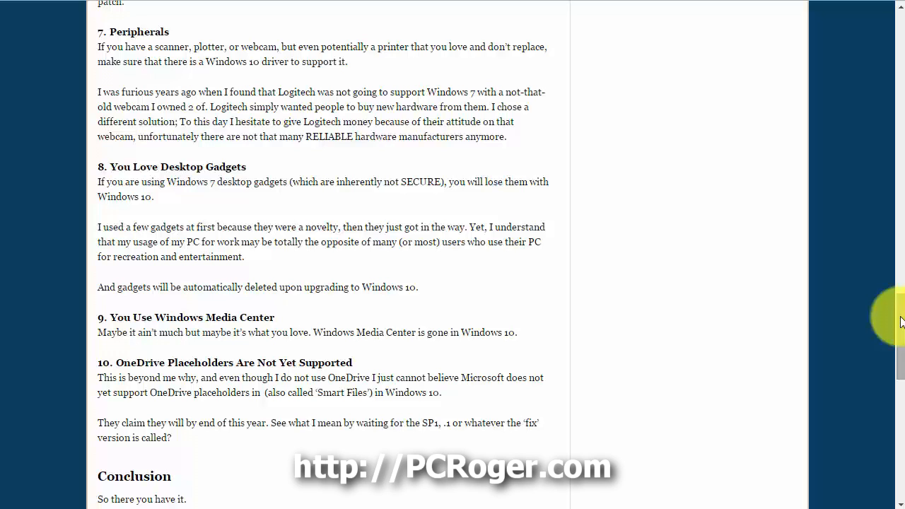
mouse_move(898, 323)
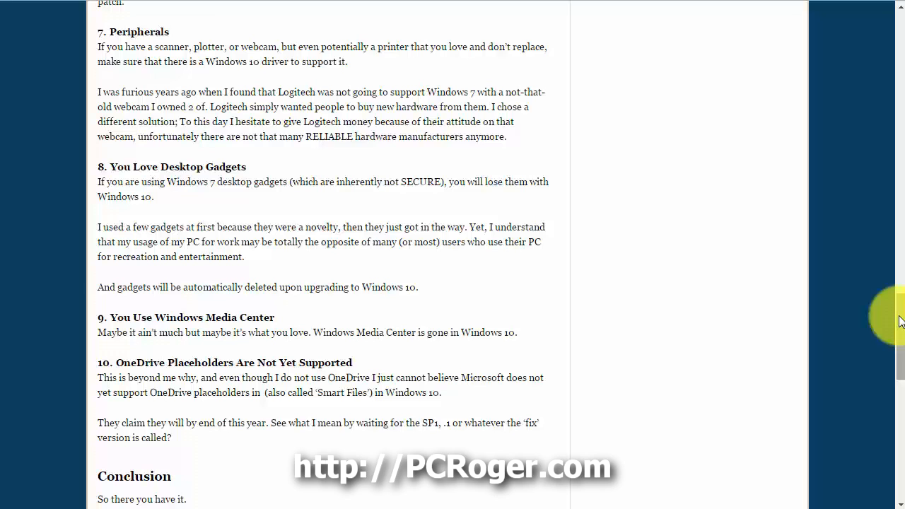
mouse_move(898, 324)
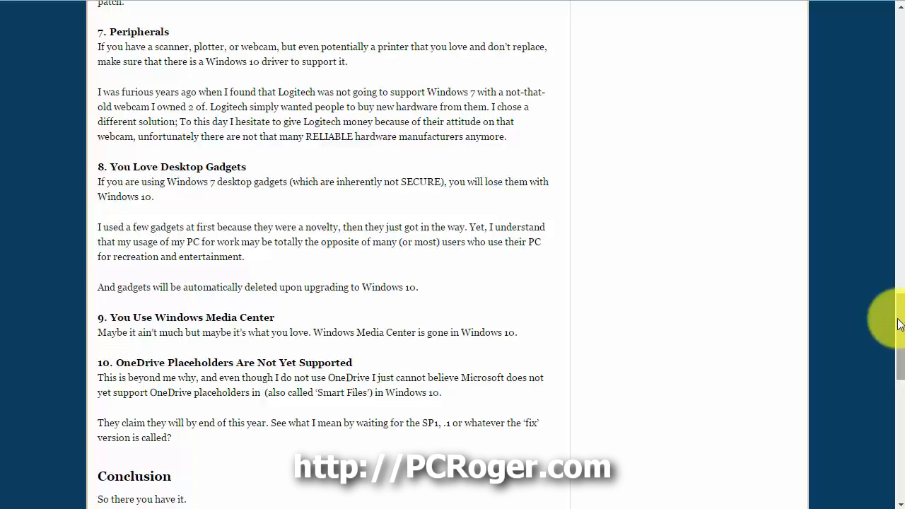
scroll("down", 3)
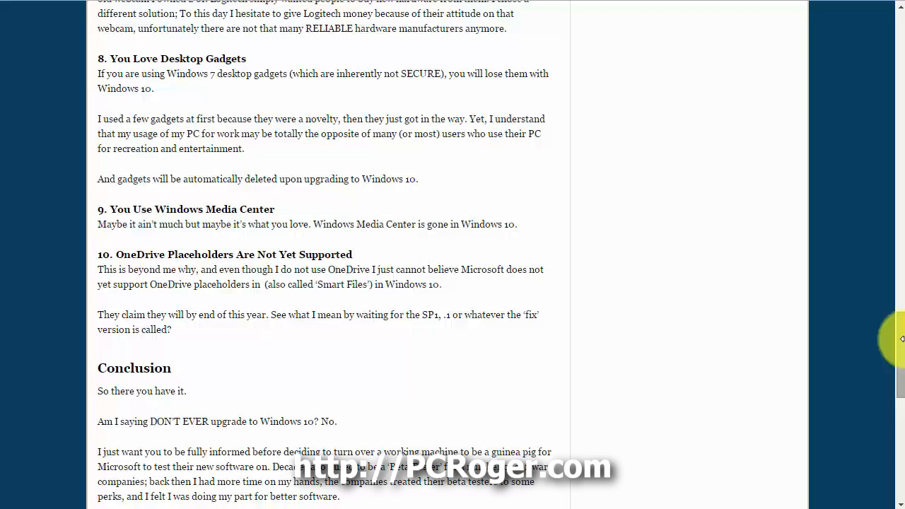
scroll("down", 3)
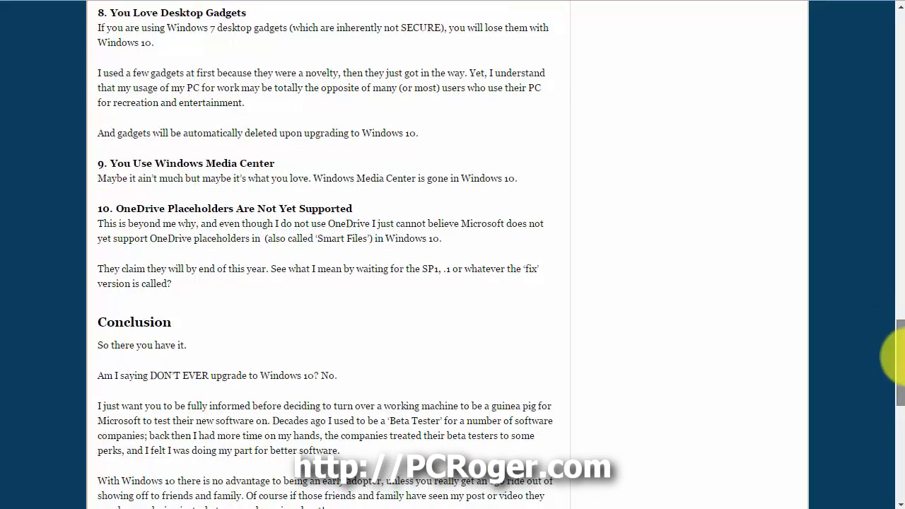
scroll("down", 3)
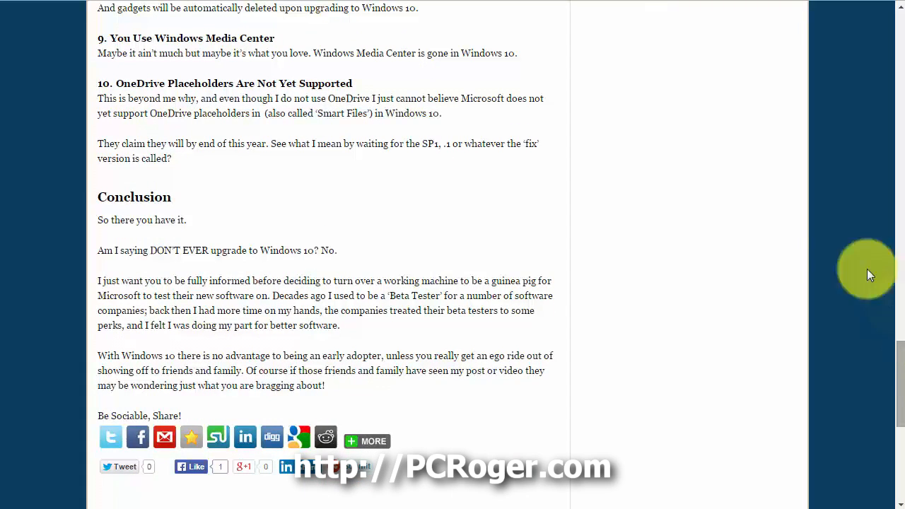
mouse_move(784, 186)
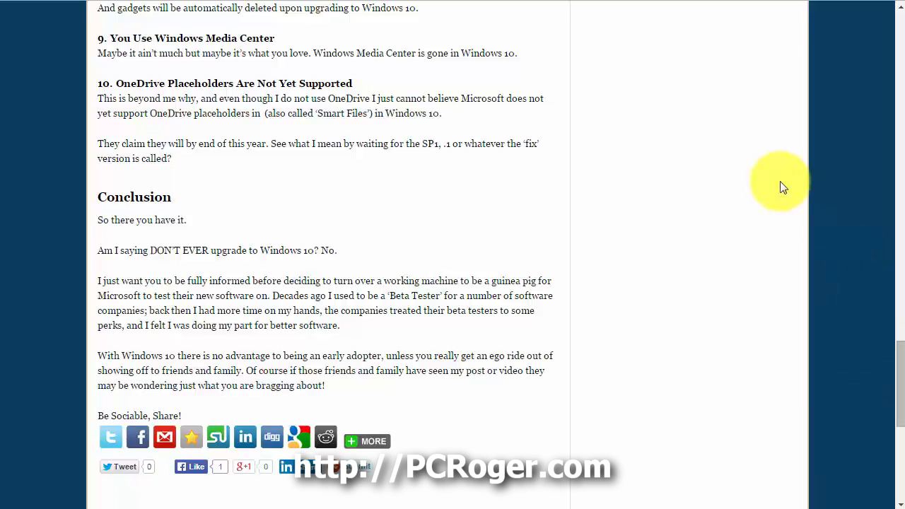